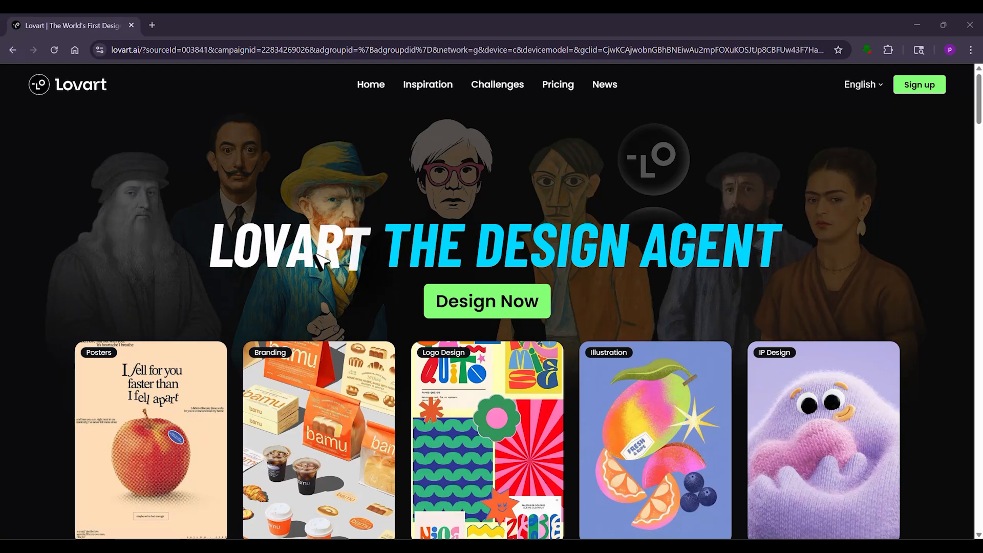
mouse_move(743, 307)
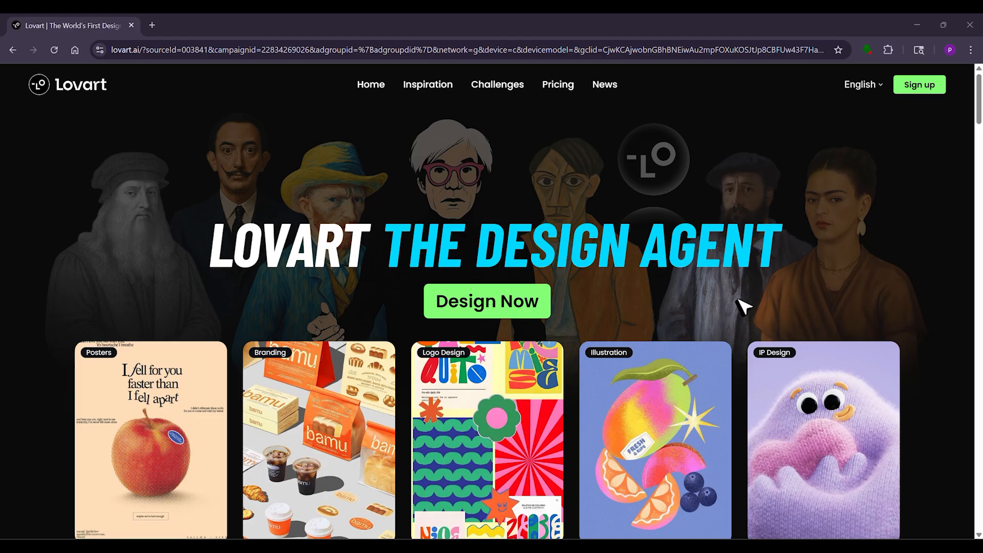
mouse_move(737, 307)
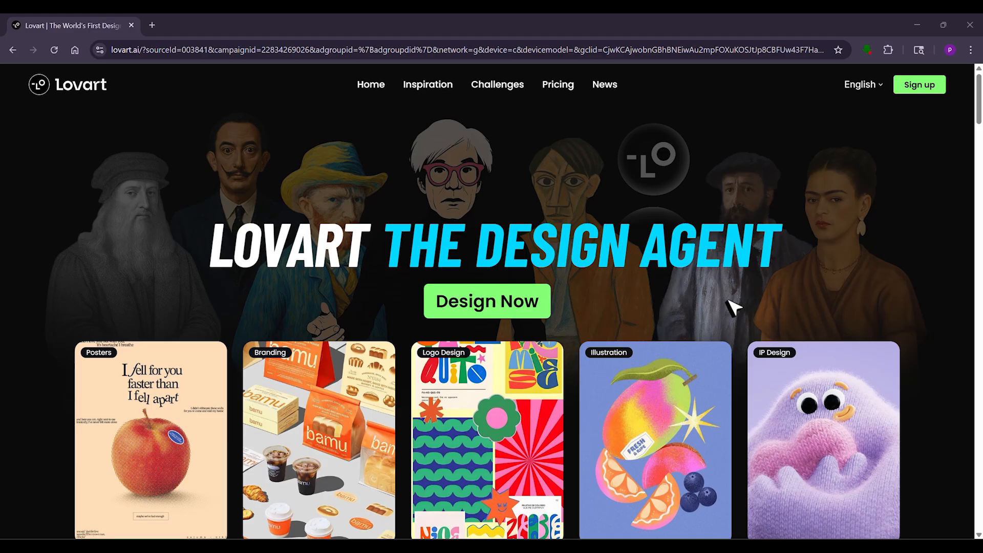
mouse_move(16, 221)
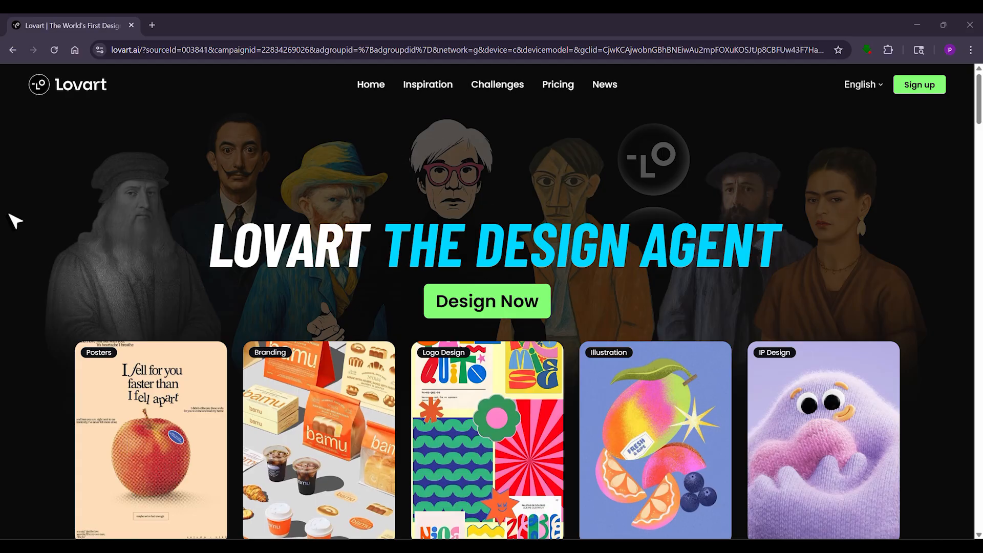
- Start a new design and sign in to Lovart with a Google account
click(486, 301)
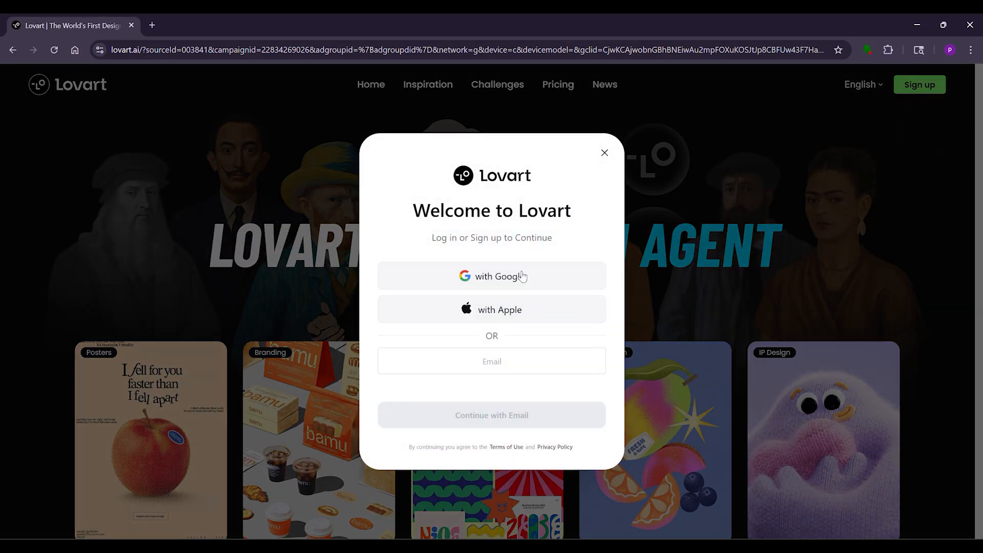
click(492, 277)
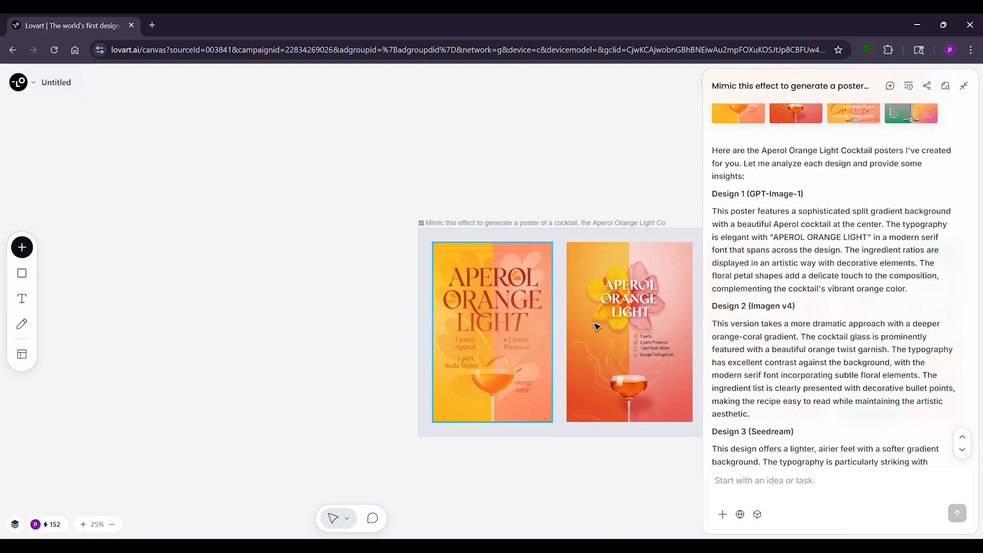
mouse_move(455, 349)
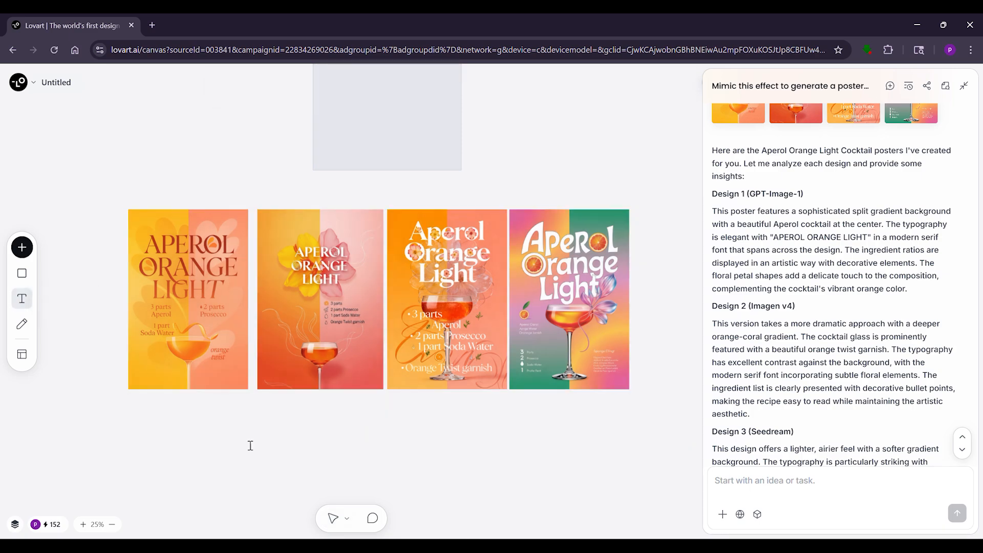
mouse_move(22, 299)
text(cool app h)
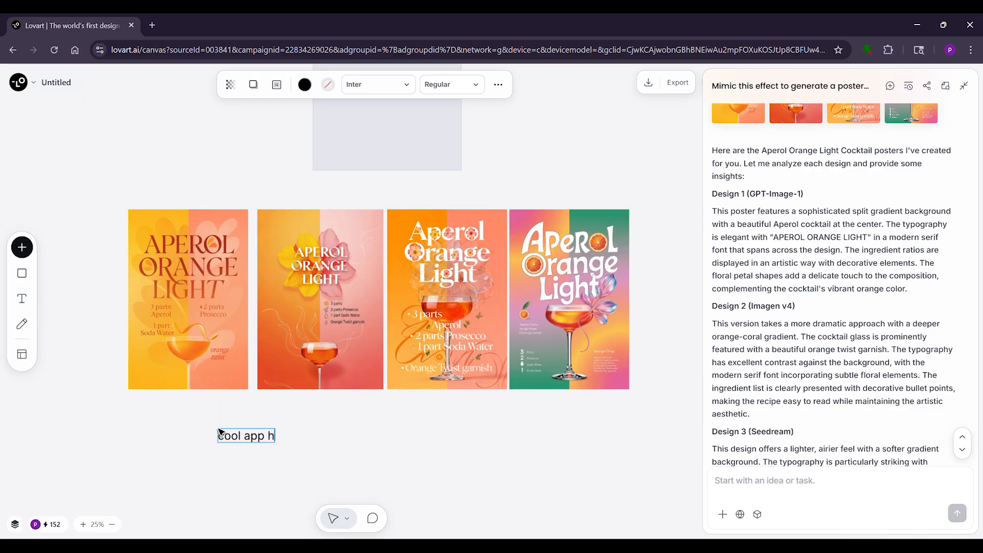
- Complete the caption 'cool app huh? :)', enlarge it, and deselect the text
text(uh? :))
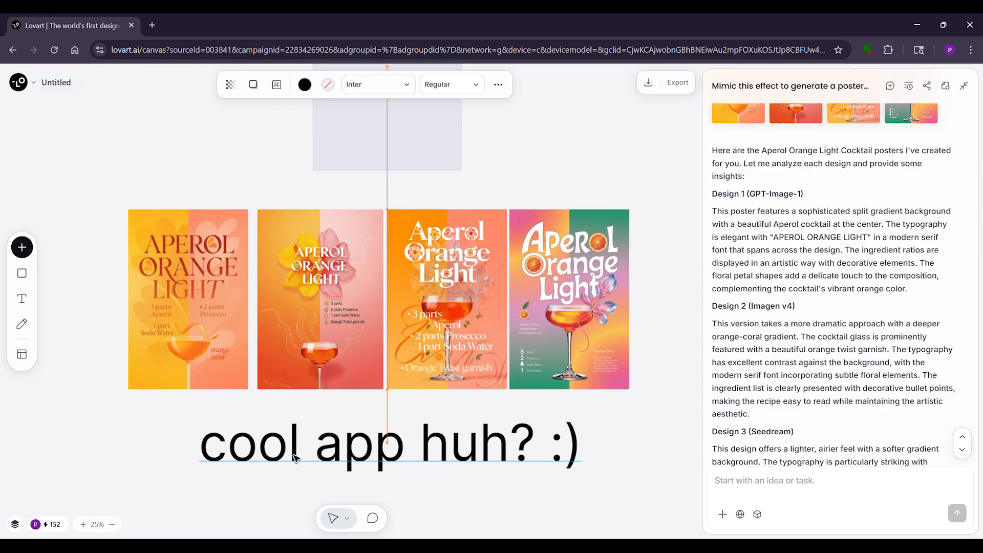
click(161, 436)
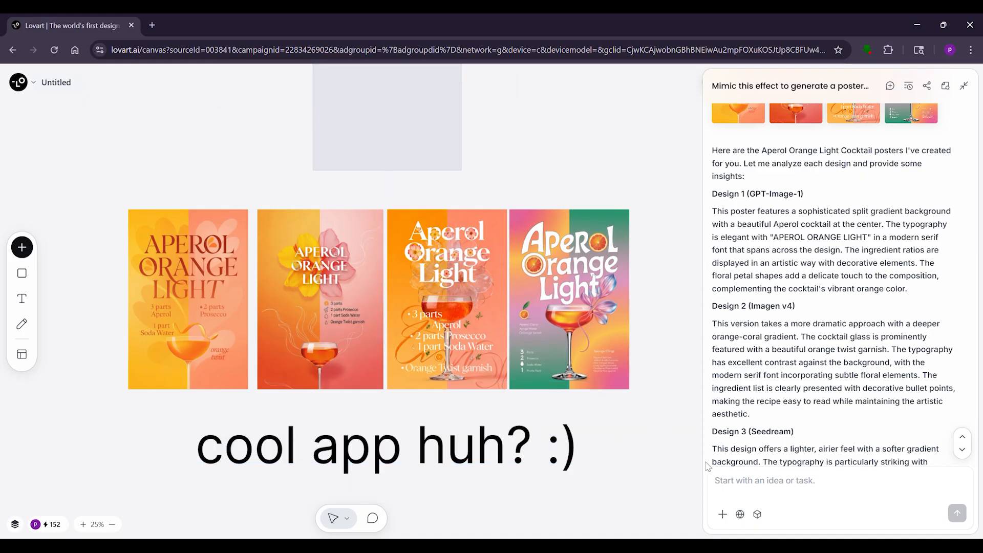
click(446, 299)
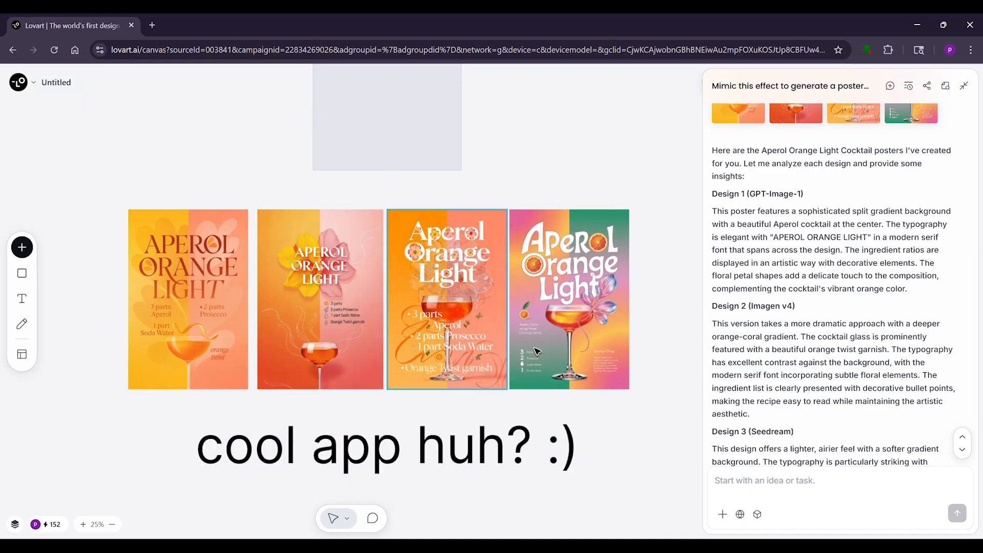